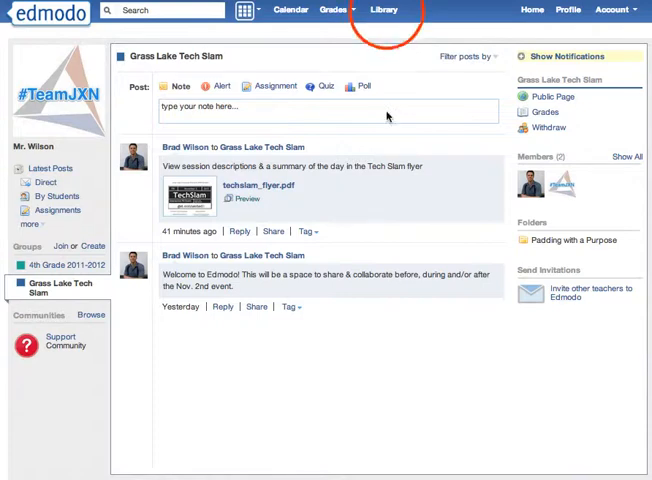
- Leave the Grass Lake Tech Slam group page for the empty Library page
{"action": "left_click", "coordinate": [384, 10]}
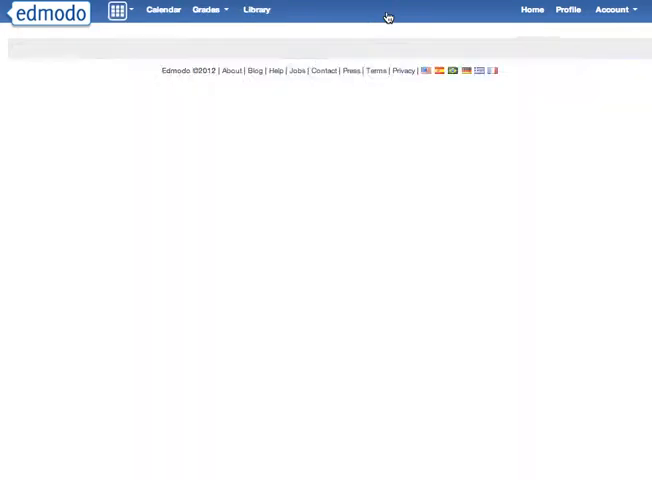
{"action": "left_click", "coordinate": [256, 10]}
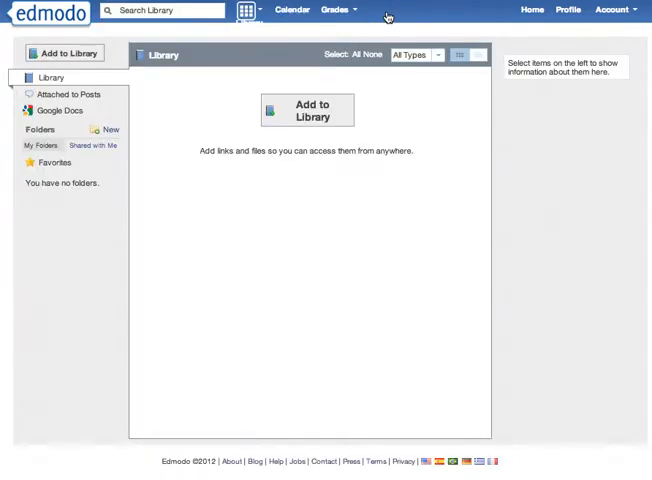
{"action": "mouse_move", "coordinate": [180, 84]}
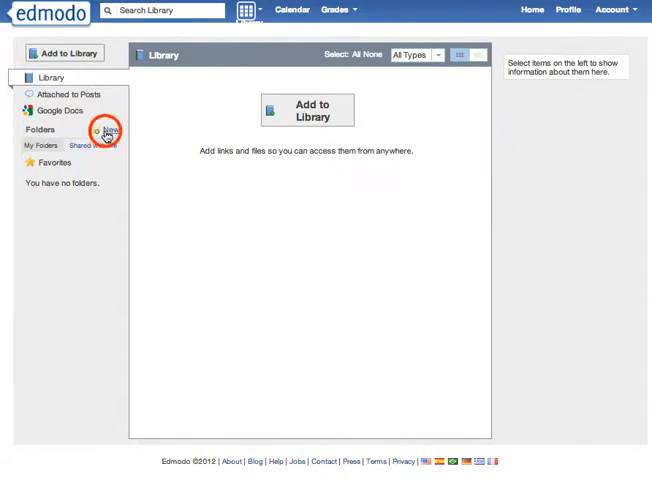
- Create library folder 'Classroom Engagement' shared with the Grass Lake Tech Slam group
{"action": "left_click", "coordinate": [110, 130]}
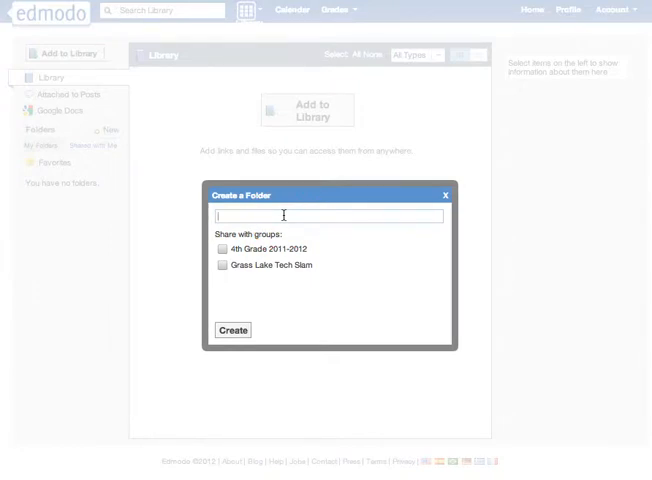
{"action": "type", "text": "Classroom"}
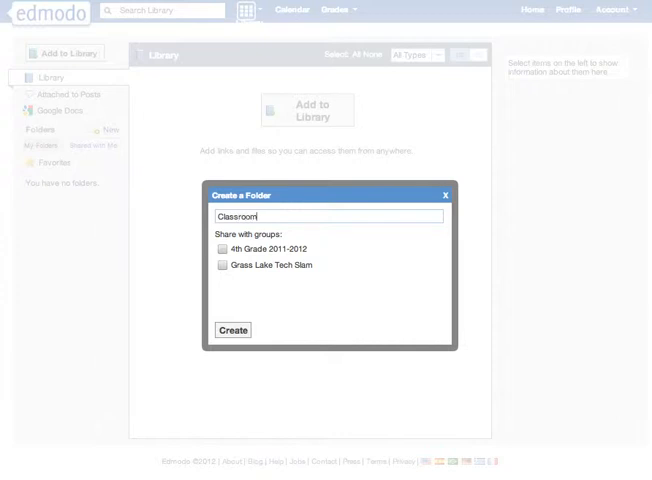
{"action": "type", "text": "Engagement"}
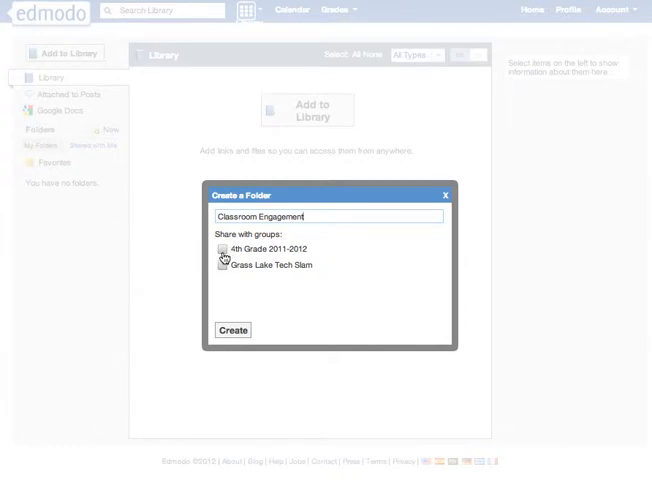
{"action": "left_click", "coordinate": [222, 264]}
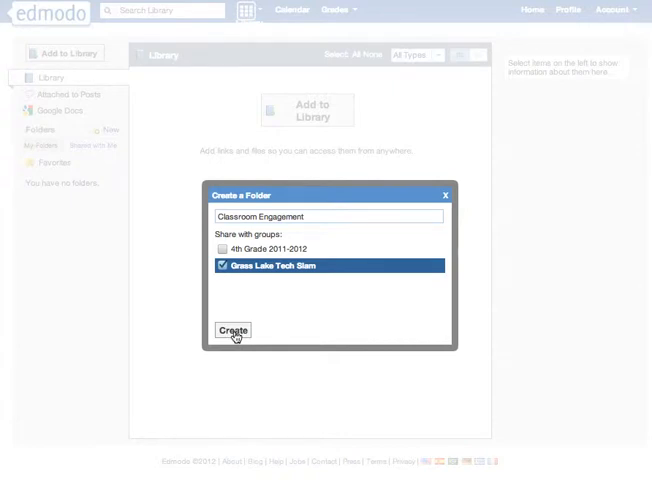
{"action": "left_click", "coordinate": [232, 330]}
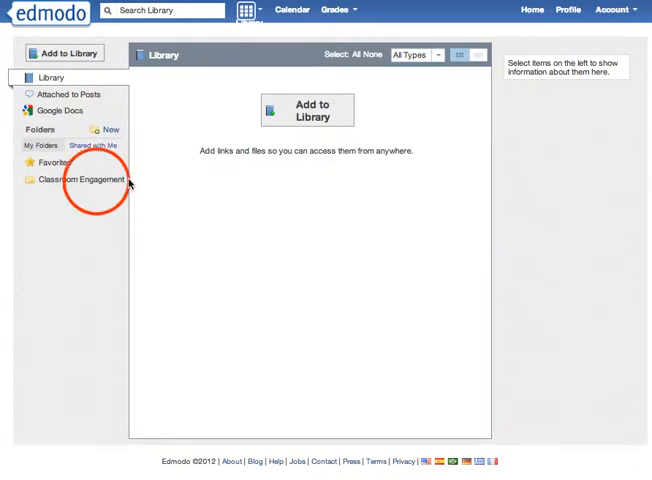
- Look inside the still-empty Classroom Engagement folder
{"action": "left_click", "coordinate": [80, 180]}
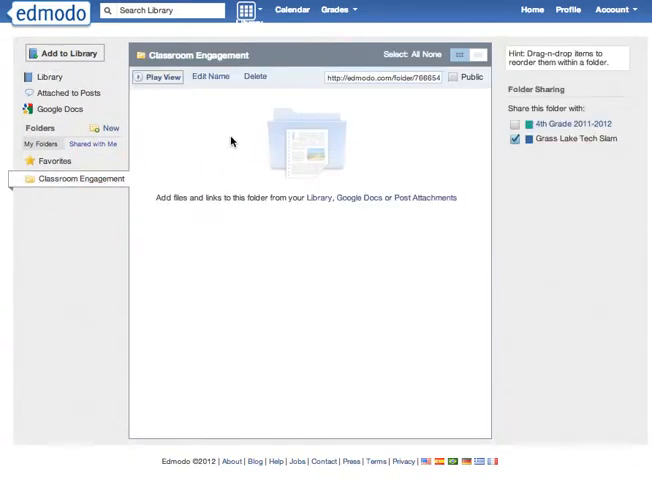
{"action": "mouse_move", "coordinate": [336, 168]}
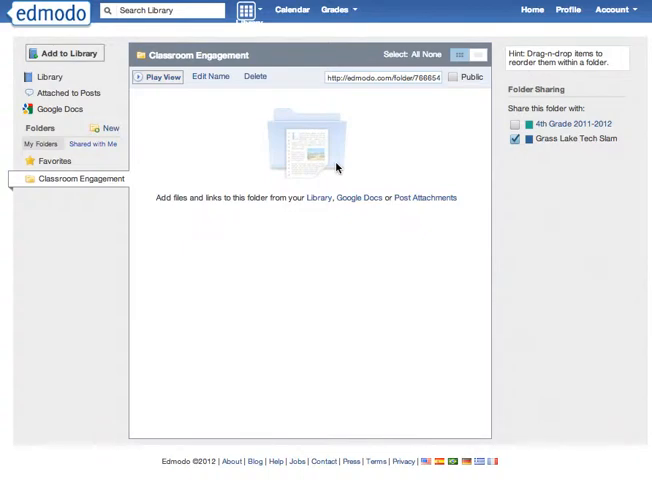
{"action": "mouse_move", "coordinate": [328, 156]}
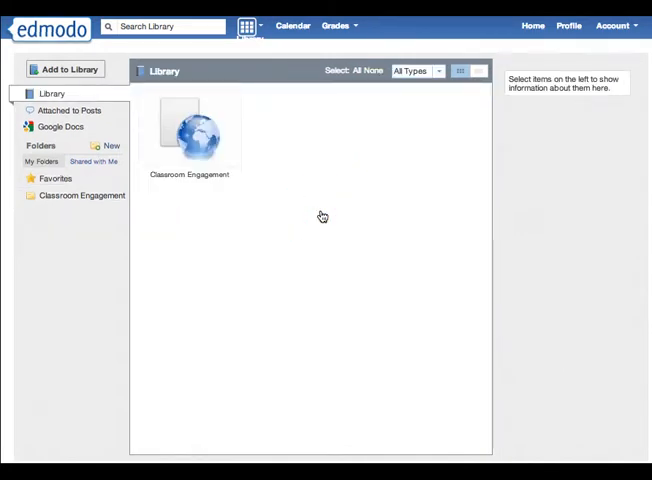
{"action": "mouse_move", "coordinate": [138, 128]}
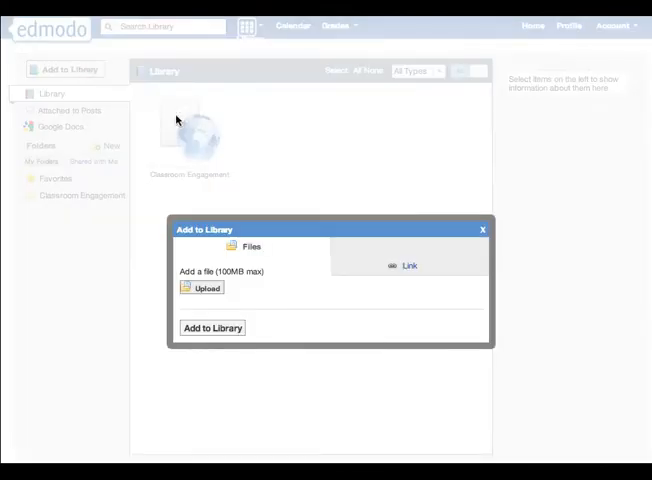
{"action": "left_click", "coordinate": [408, 264]}
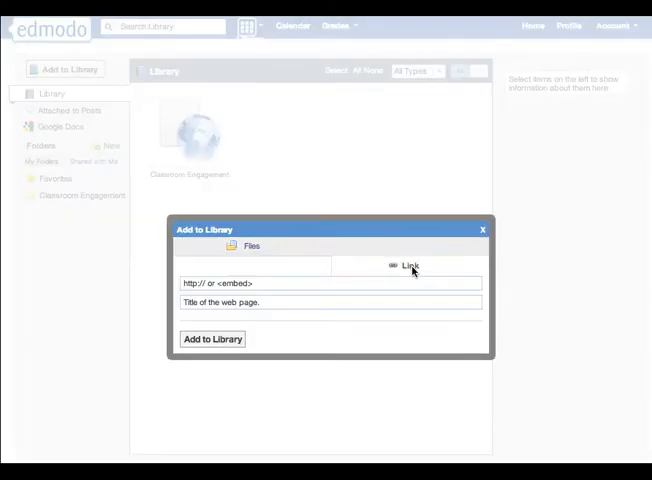
{"action": "left_click", "coordinate": [310, 284]}
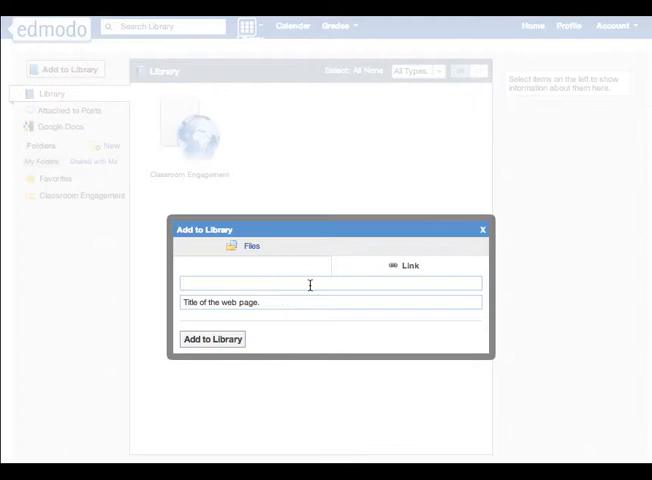
{"action": "type", "text": "http://www.triptico.co.uk/"}
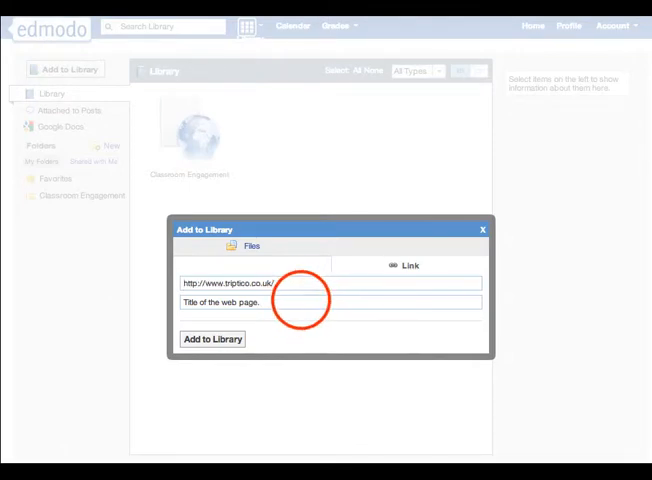
{"action": "left_click", "coordinate": [212, 340]}
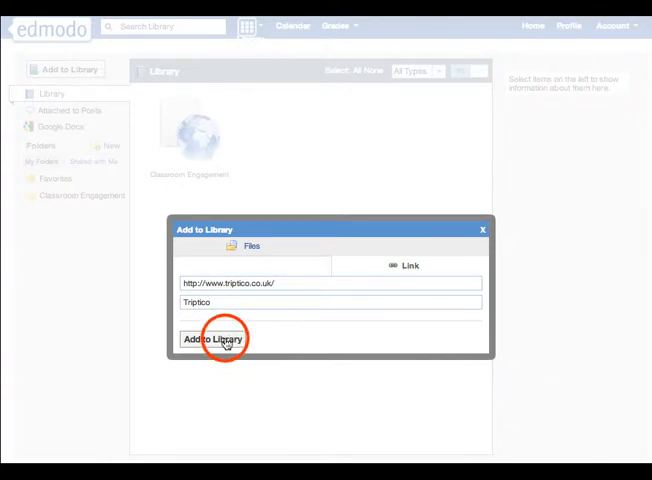
{"action": "left_click", "coordinate": [212, 338]}
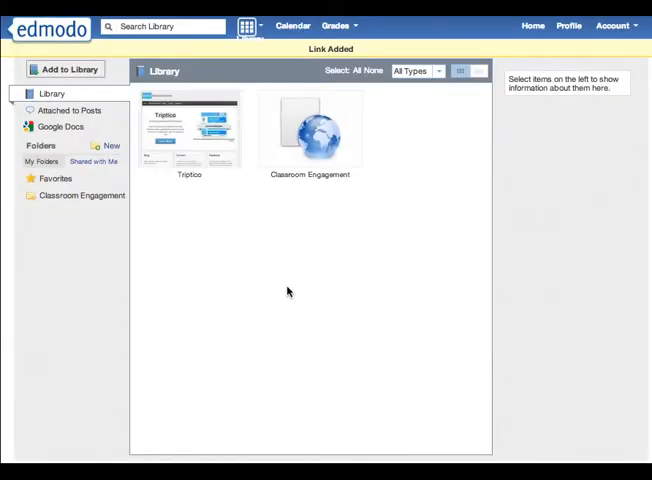
{"action": "mouse_move", "coordinate": [264, 212]}
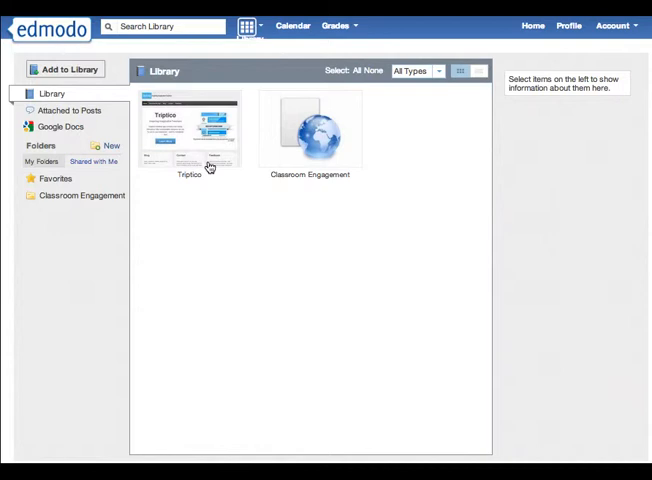
- File the Triptico link into the Classroom Engagement folder
{"action": "left_click", "coordinate": [188, 128]}
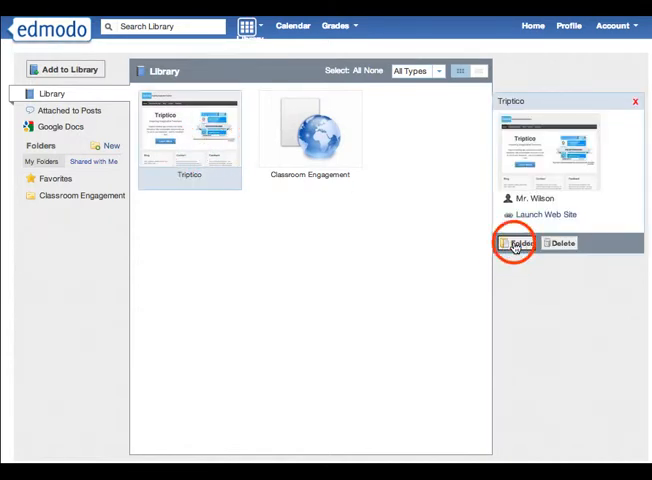
{"action": "left_click", "coordinate": [518, 242]}
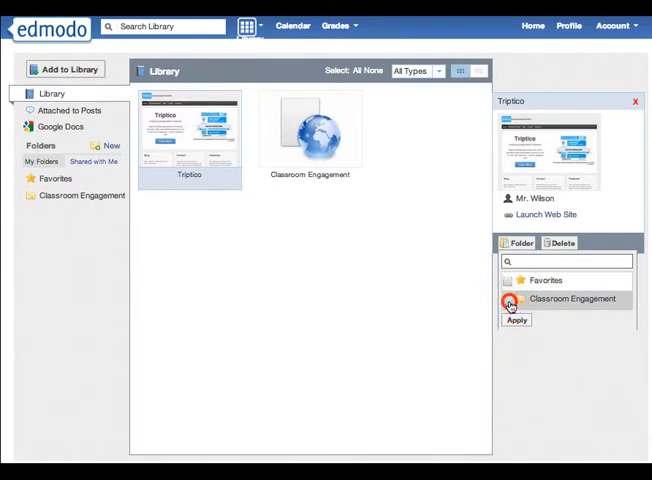
{"action": "left_click", "coordinate": [510, 300]}
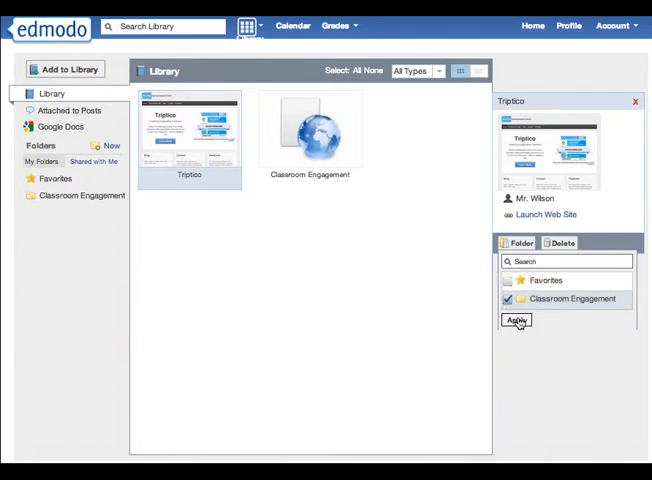
{"action": "left_click", "coordinate": [516, 320]}
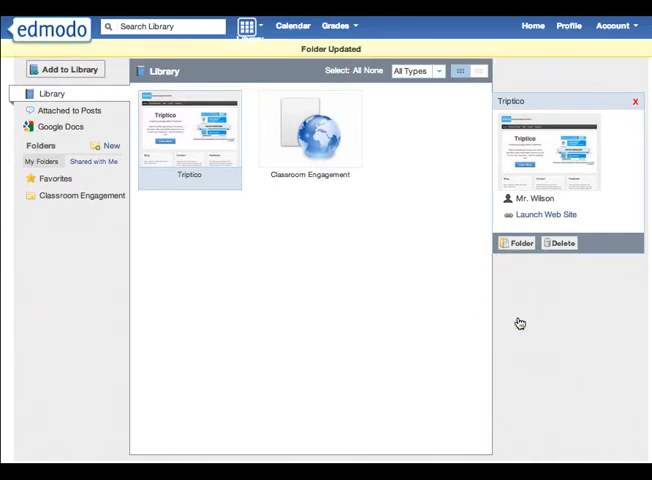
{"action": "mouse_move", "coordinate": [422, 228]}
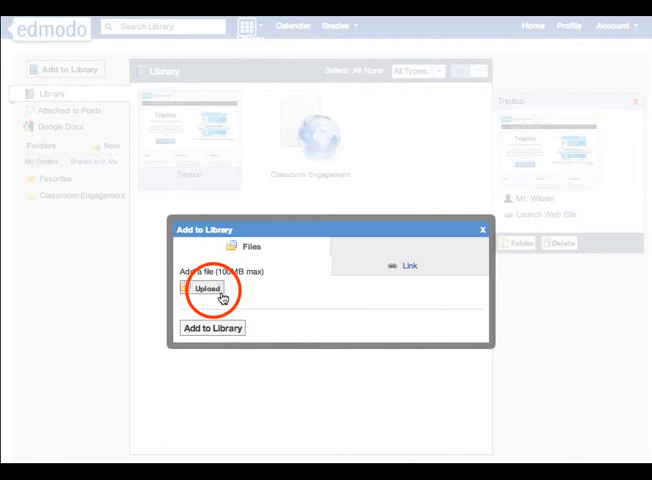
- Upload ClassList40 from the Dropbox Triptico folder into the library
{"action": "left_click", "coordinate": [208, 288]}
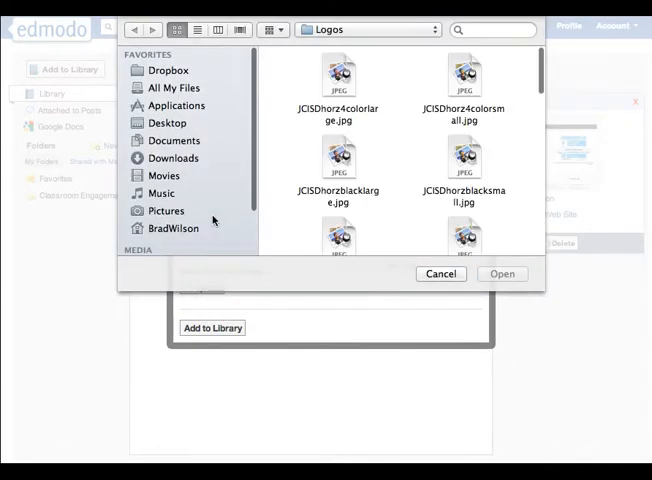
{"action": "left_click", "coordinate": [168, 70]}
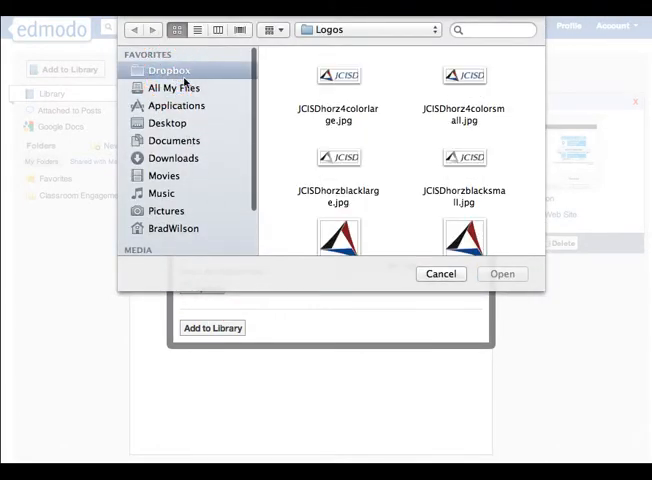
{"action": "left_click", "coordinate": [168, 70]}
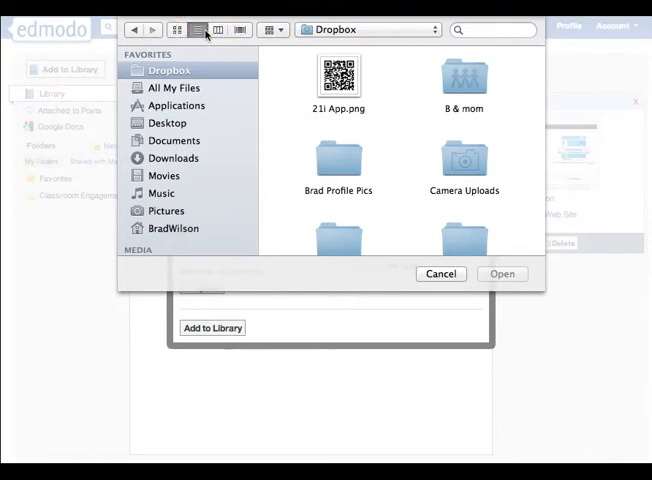
{"action": "left_click", "coordinate": [196, 28]}
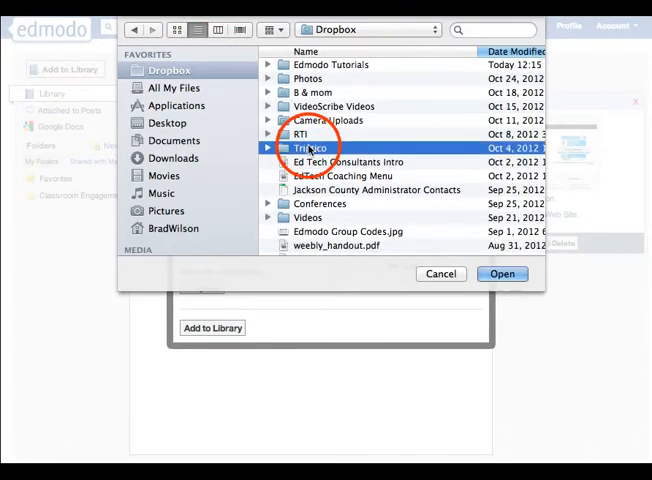
{"action": "double_click", "coordinate": [308, 148]}
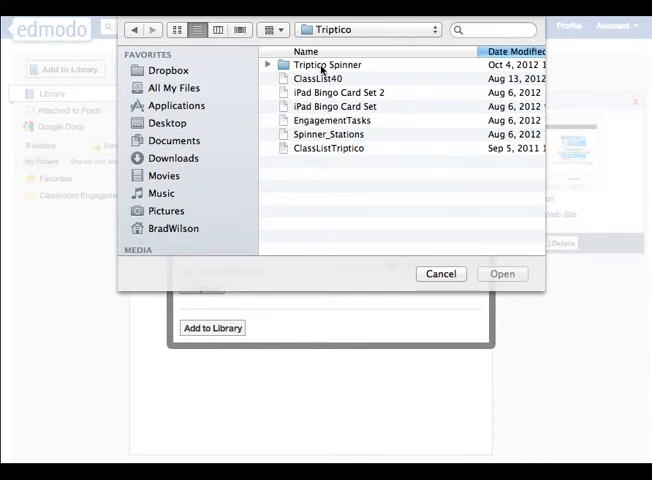
{"action": "left_click", "coordinate": [318, 78]}
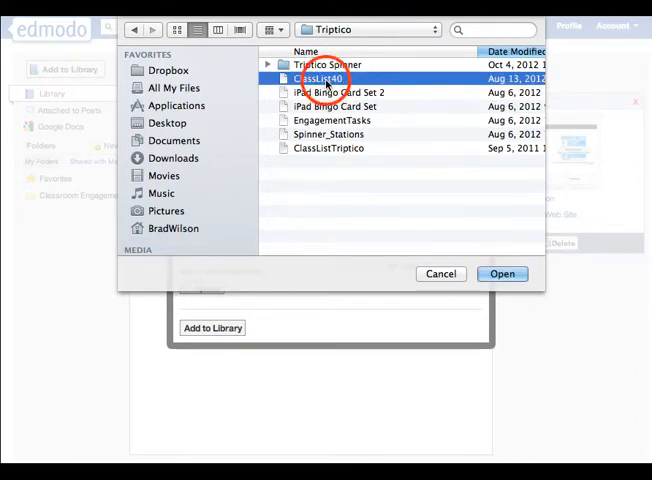
{"action": "left_click", "coordinate": [502, 272]}
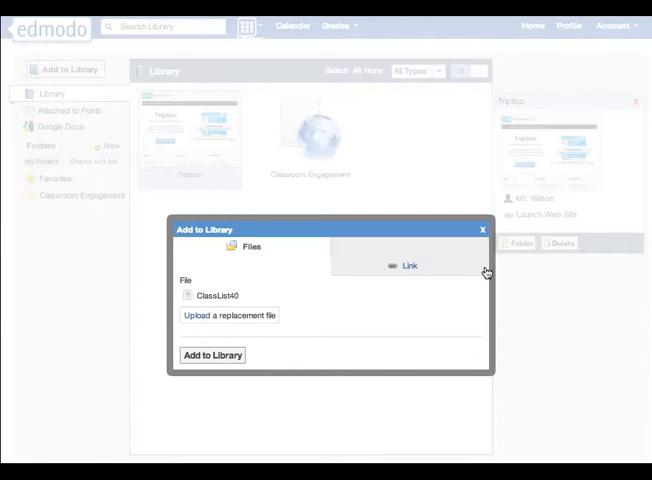
{"action": "mouse_move", "coordinate": [230, 350]}
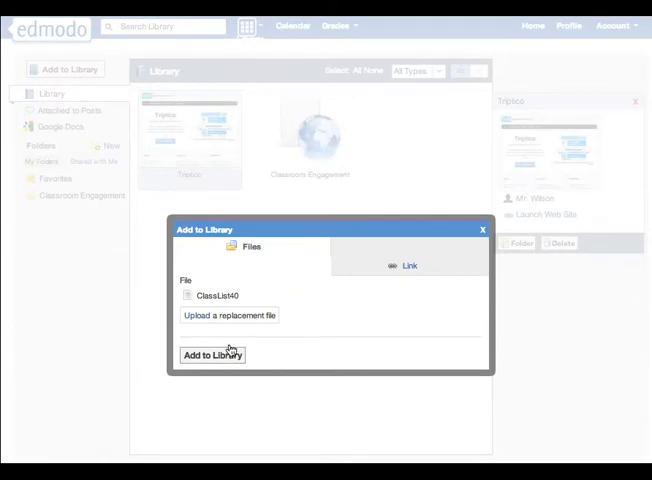
{"action": "left_click", "coordinate": [212, 356]}
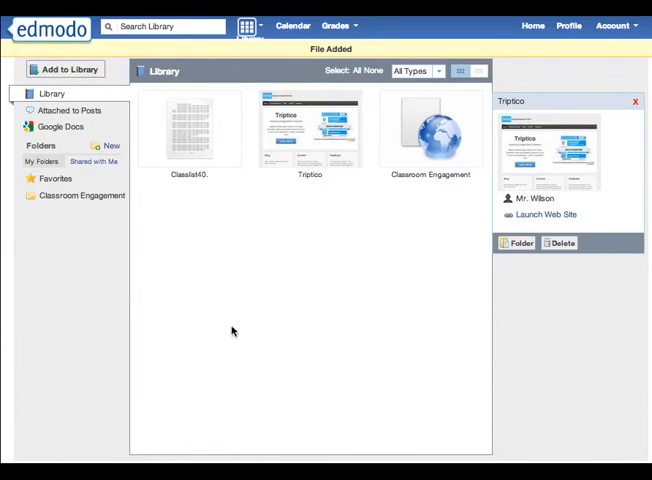
{"action": "left_click", "coordinate": [188, 128]}
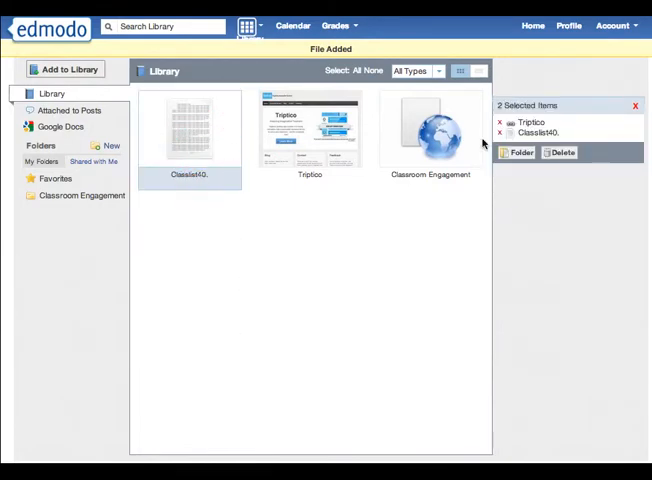
{"action": "left_click", "coordinate": [518, 152]}
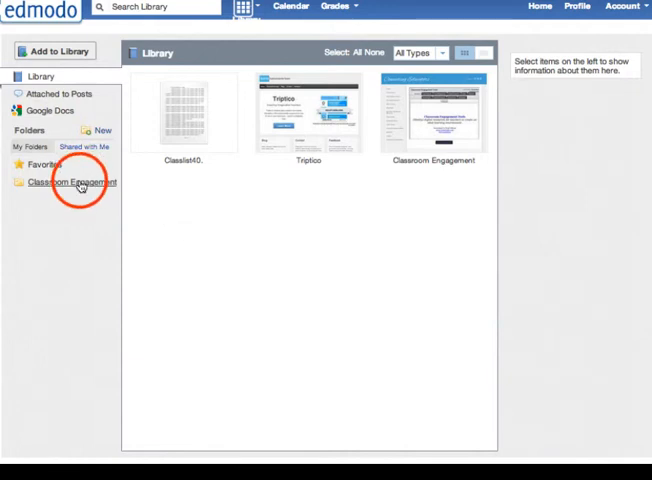
- Share Classroom Engagement with Grass Lake Tech Slam and go to that group's page
{"action": "left_click", "coordinate": [74, 180]}
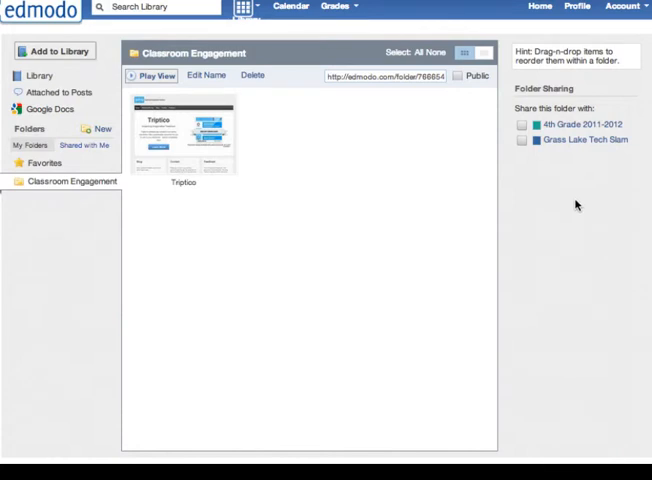
{"action": "mouse_move", "coordinate": [532, 160]}
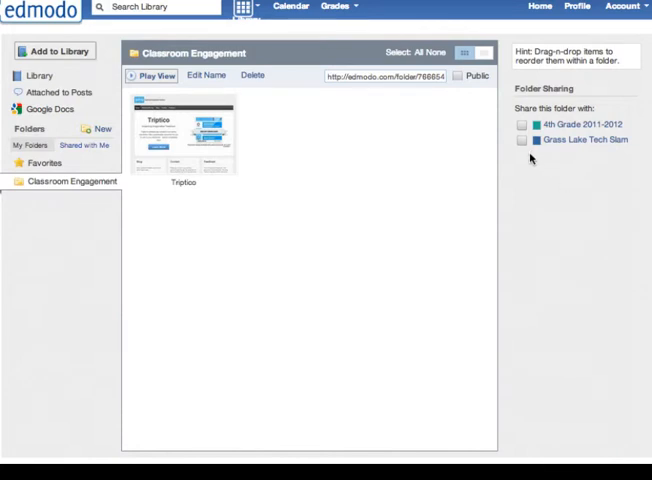
{"action": "left_click", "coordinate": [522, 140]}
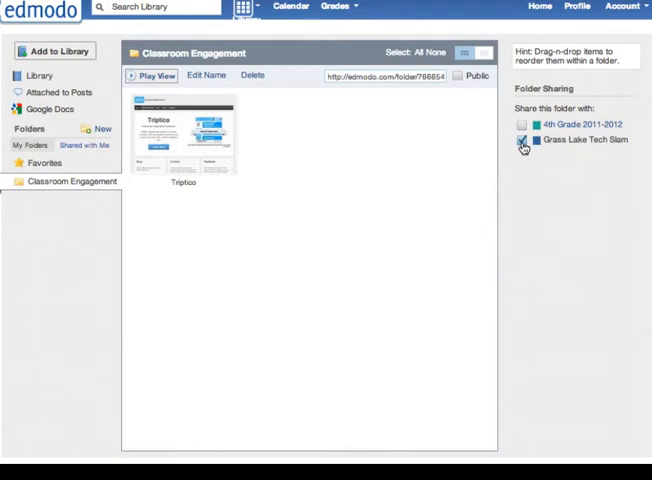
{"action": "left_click", "coordinate": [520, 140]}
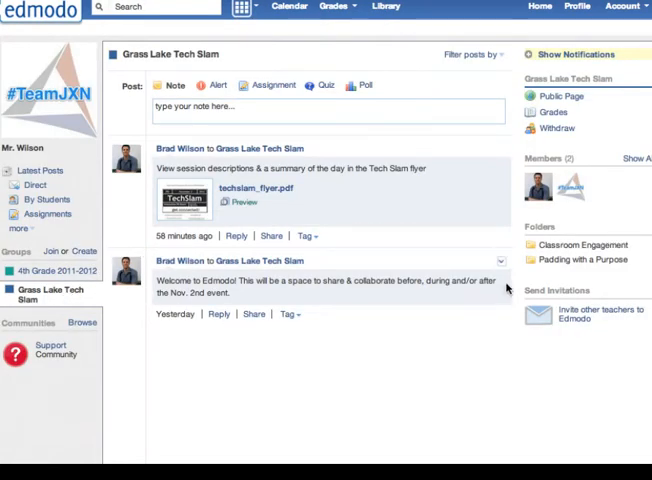
{"action": "mouse_move", "coordinate": [584, 264]}
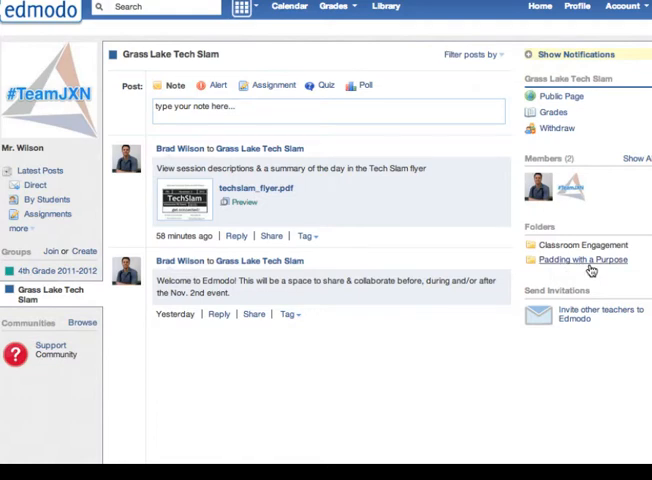
{"action": "mouse_move", "coordinate": [584, 272]}
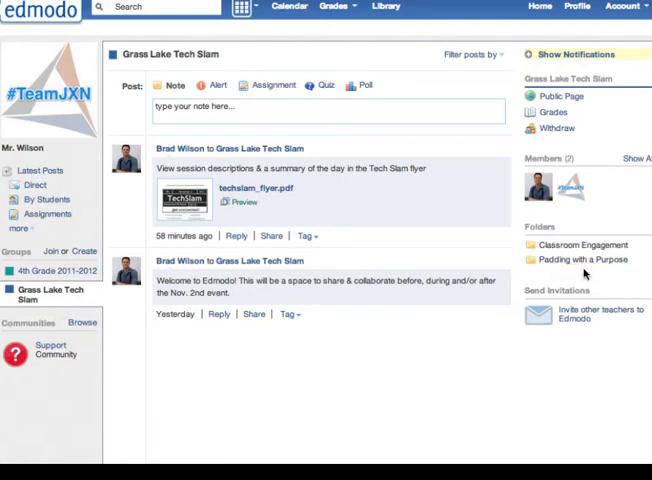